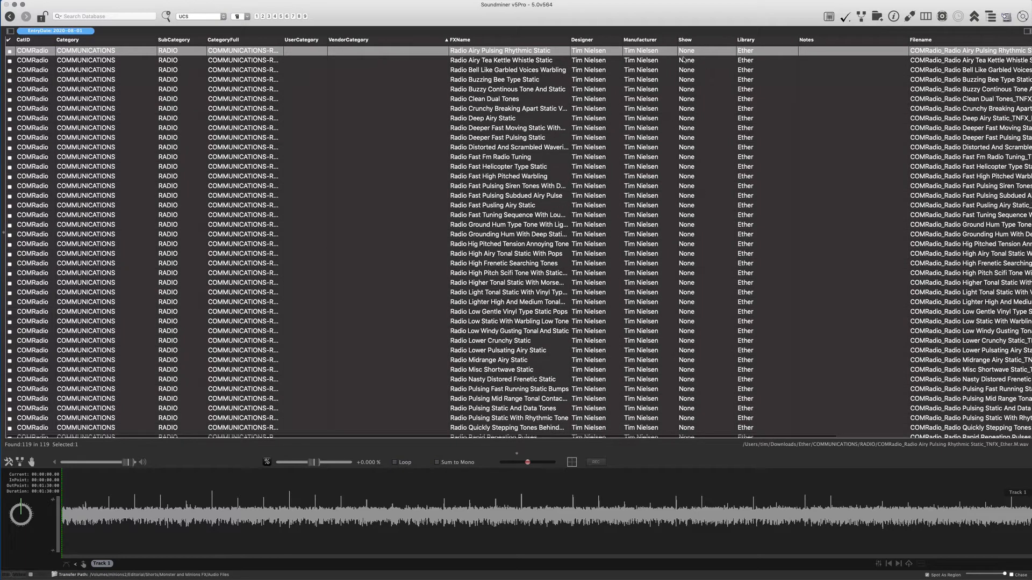
mouse_move(660, 231)
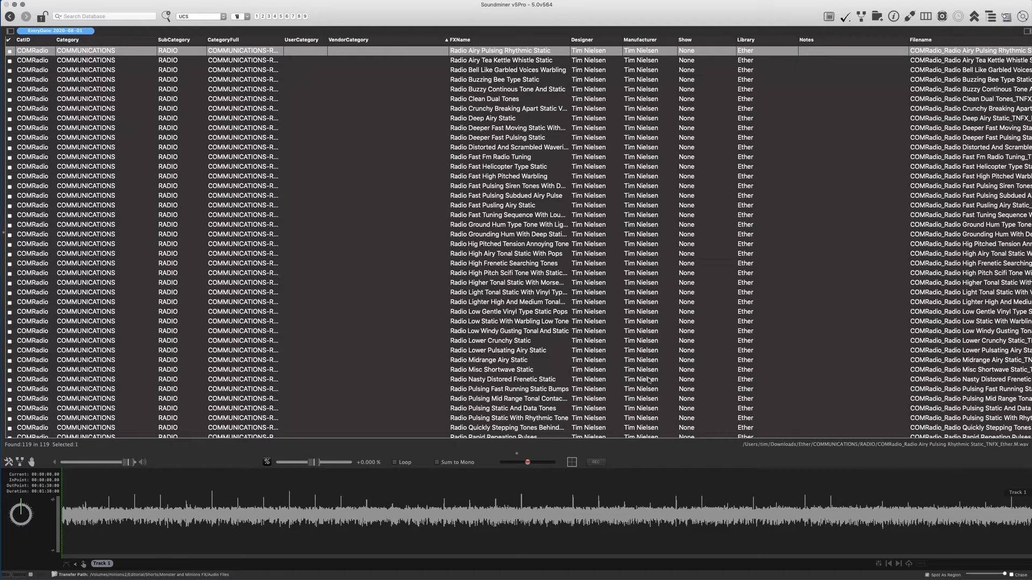
mouse_move(648, 51)
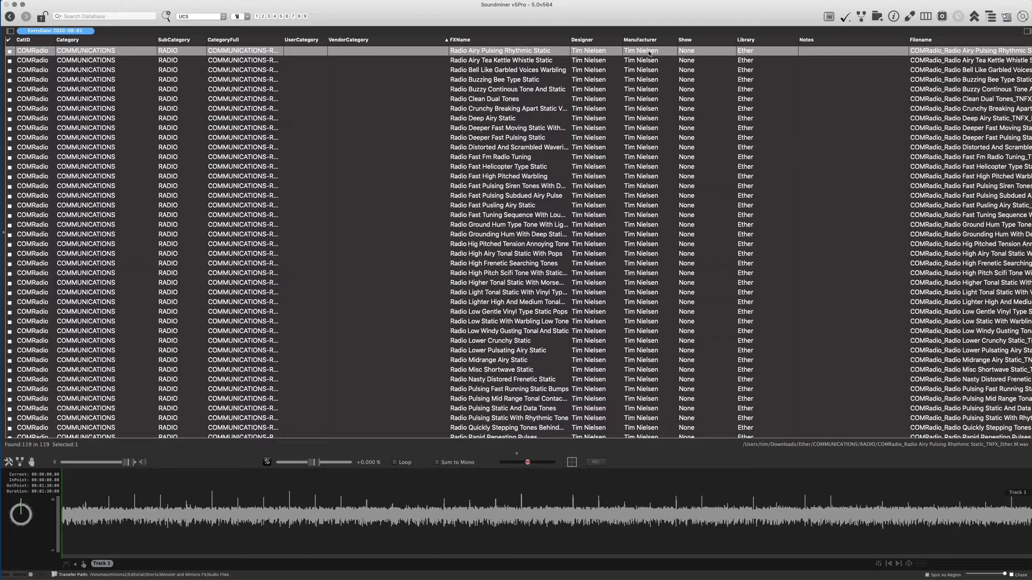
mouse_move(655, 61)
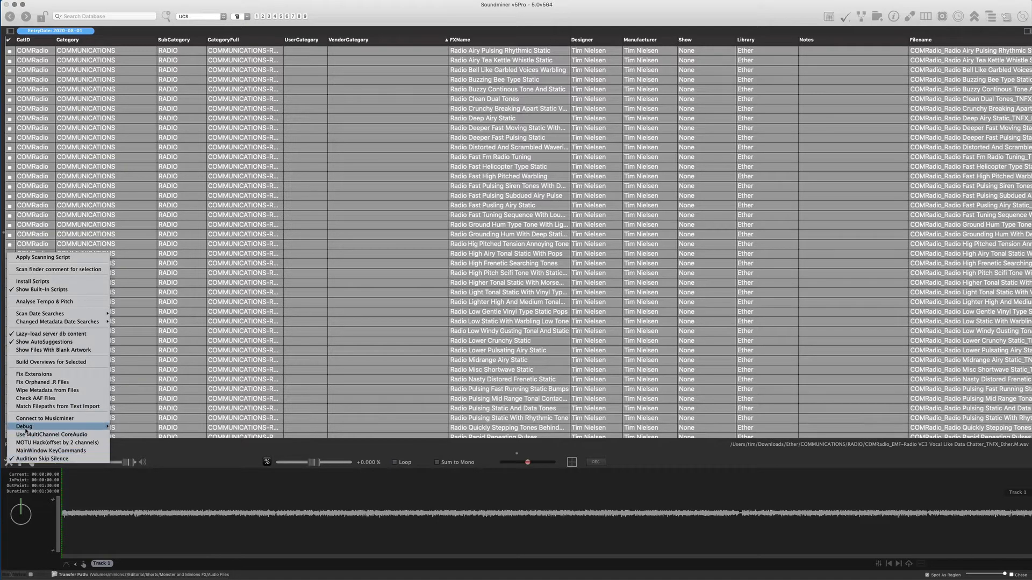
mouse_move(24, 428)
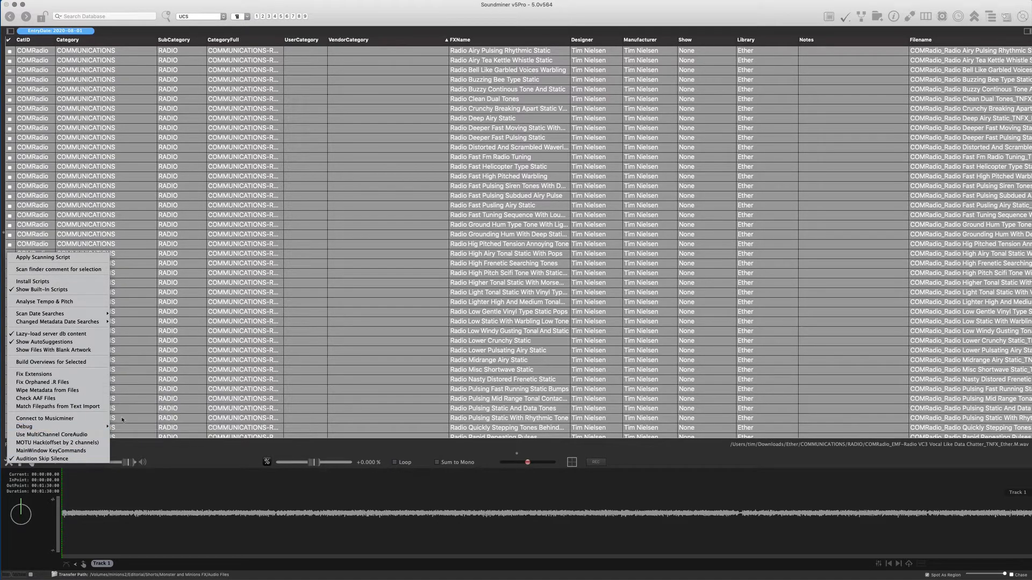
mouse_move(24, 427)
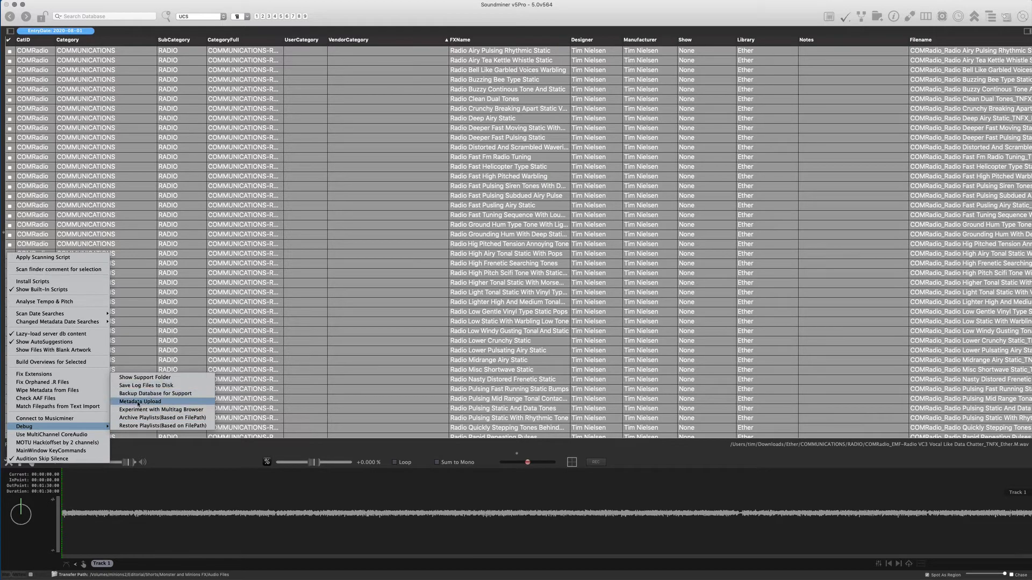
- Run Debug > Metadata Upload to send all 119 selected radio records' metadata to the cloud
left_click(139, 401)
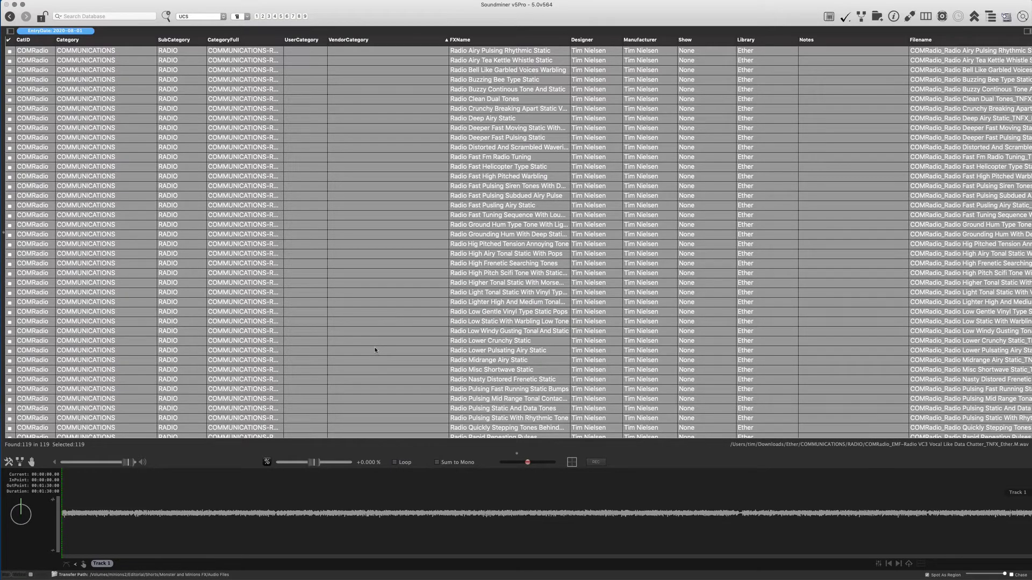
mouse_move(461, 193)
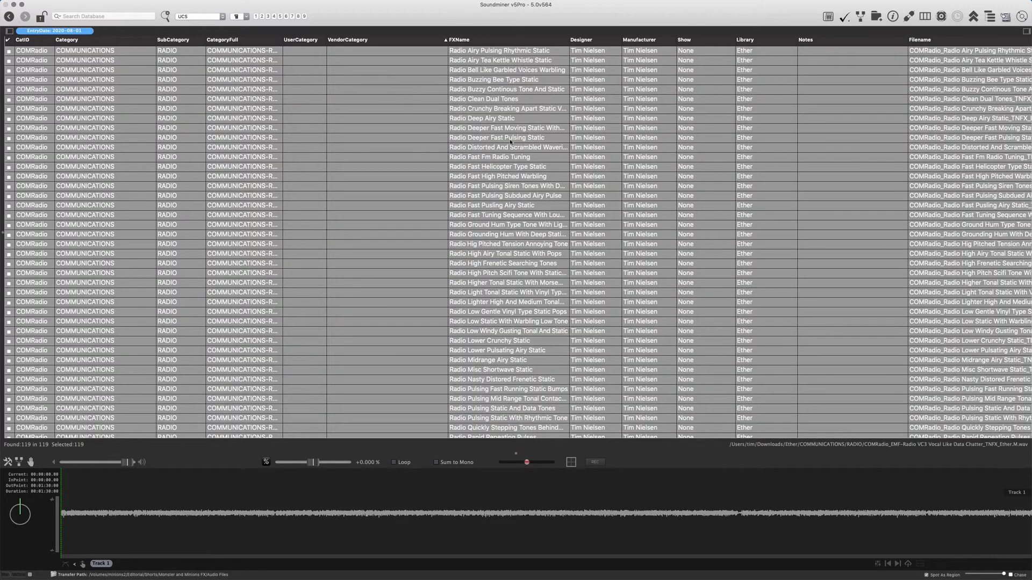
mouse_move(372, 201)
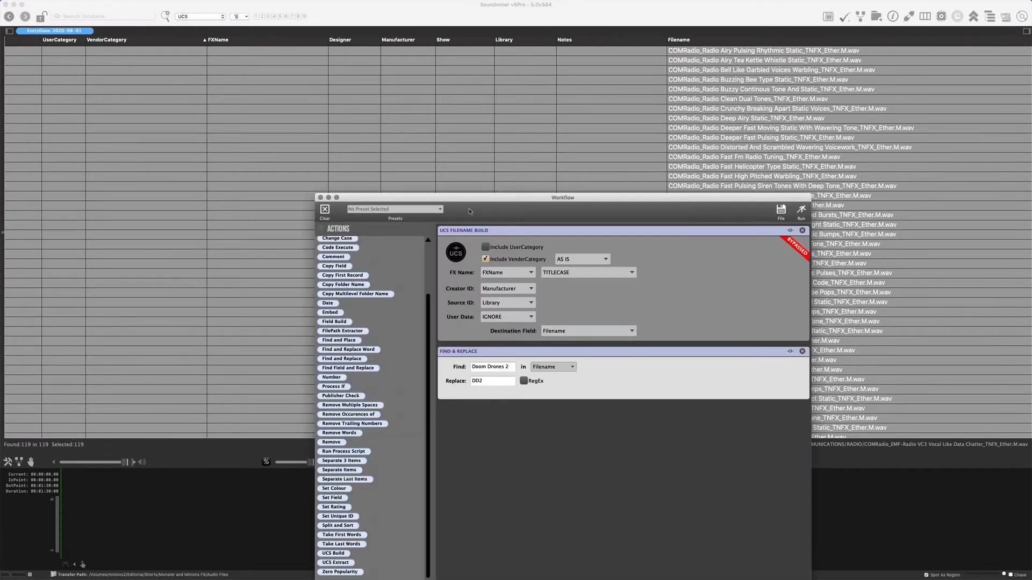
- Run a workflow setting Filename to TEST with an appended 00-format number, giving TEST01.wav onward
left_click(802, 231)
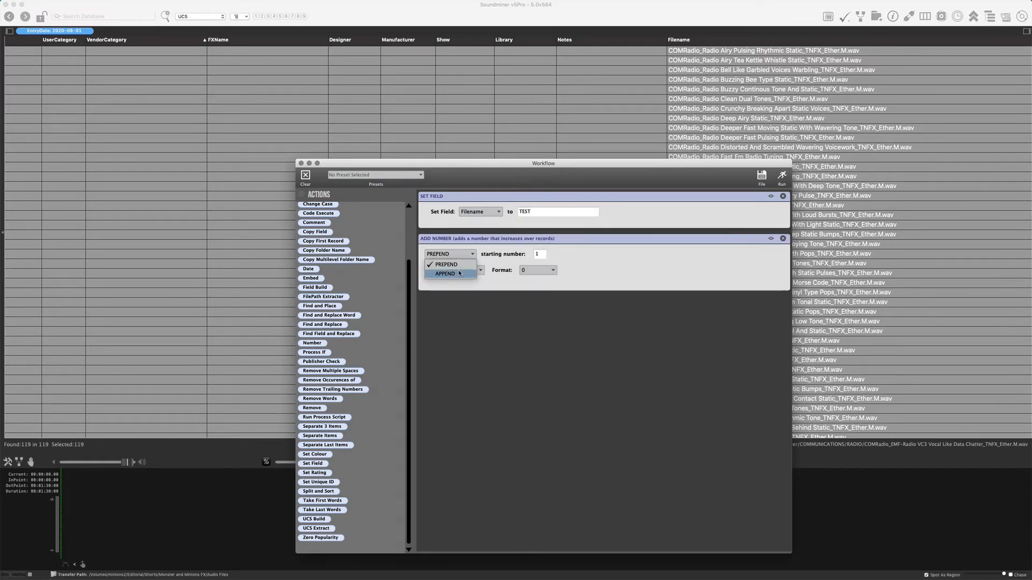
left_click(446, 273)
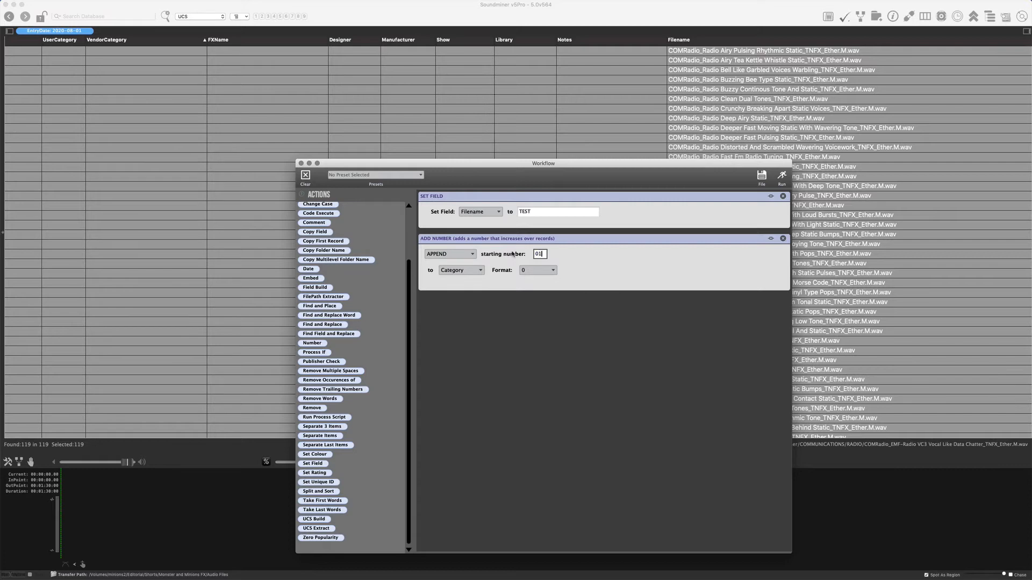
left_click(461, 270)
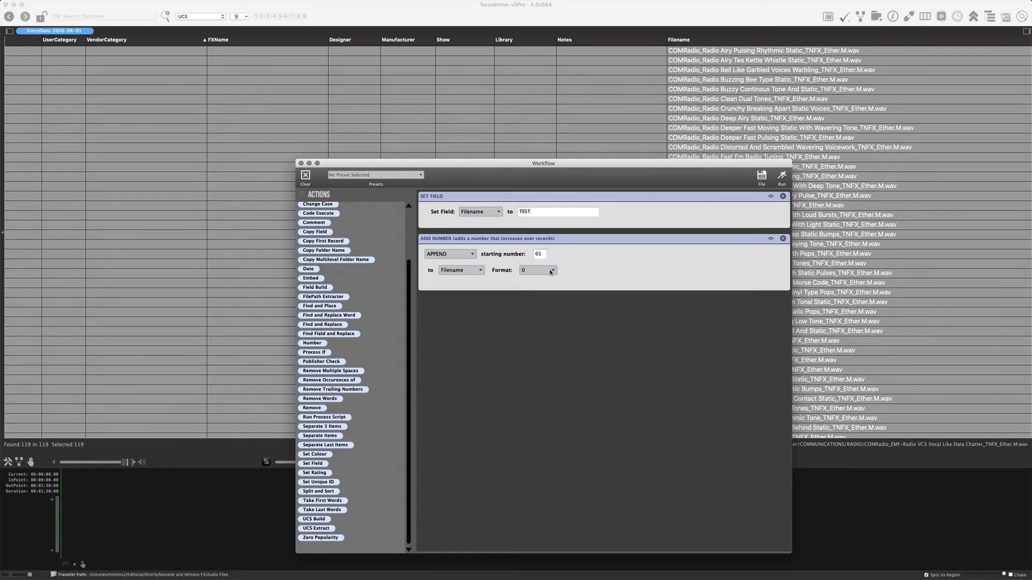
left_click(537, 269)
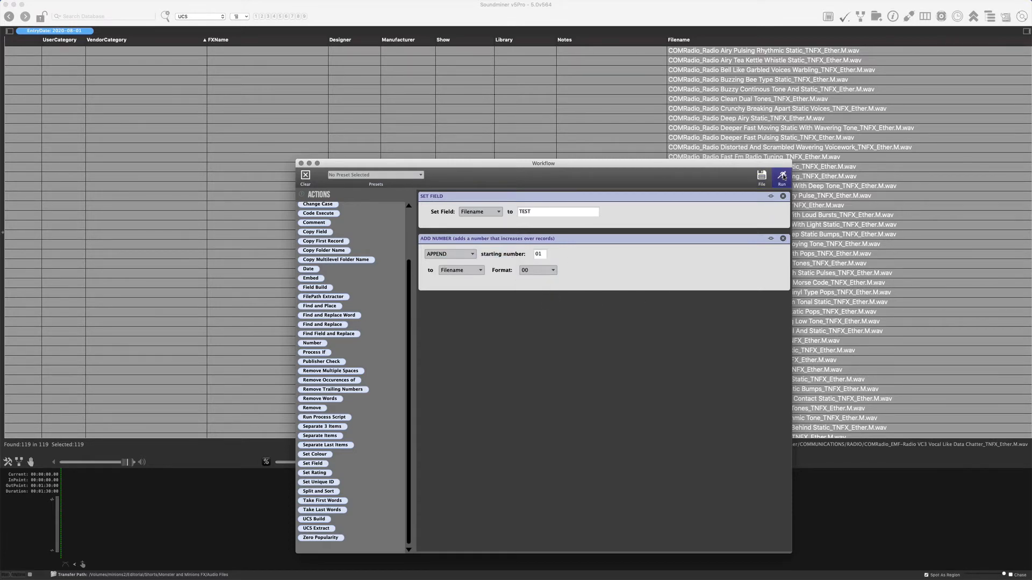
left_click(781, 175)
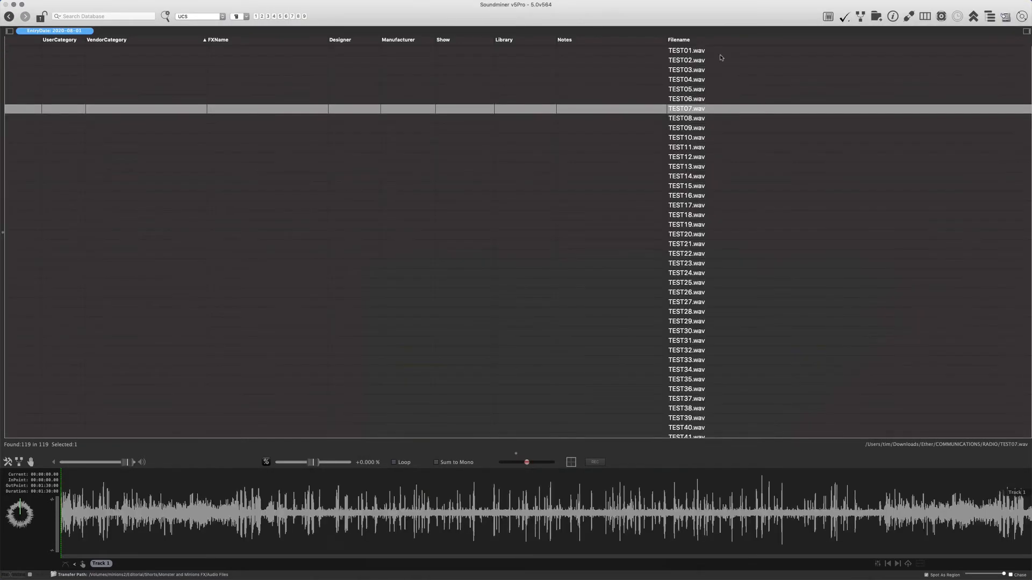
- Scroll down through the stripped, renamed TEST records
scroll("down", 3)
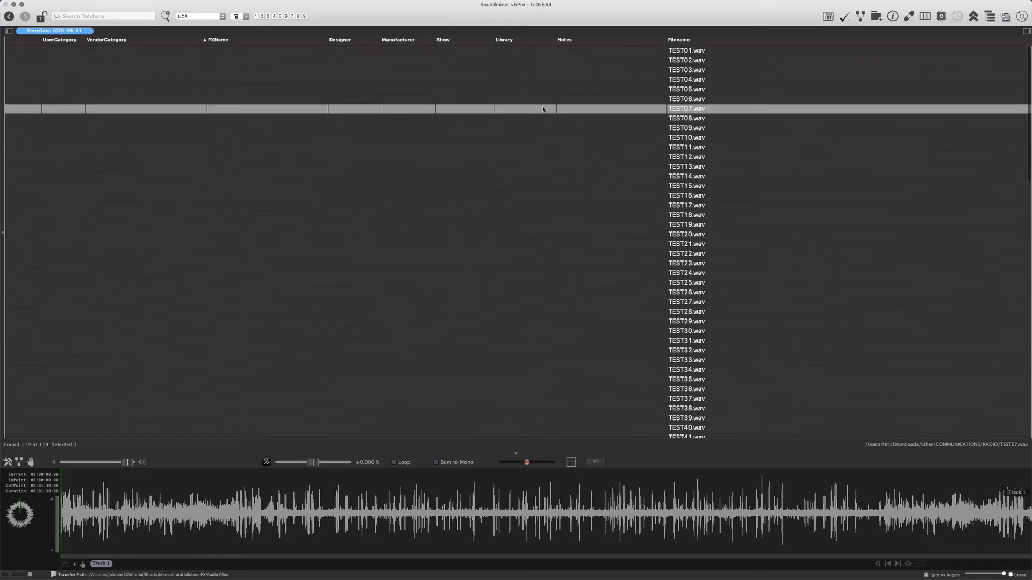
mouse_move(745, 109)
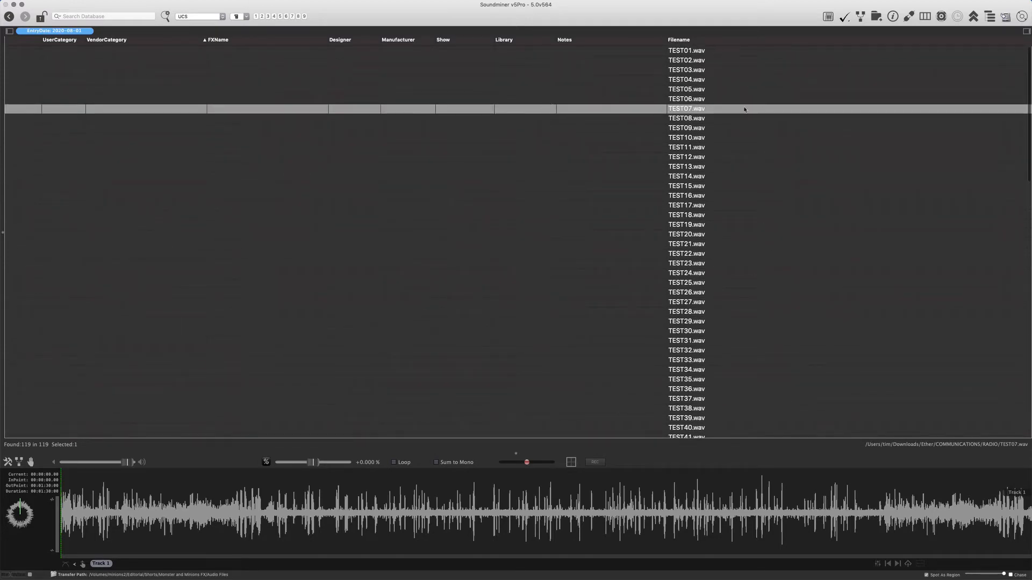
mouse_move(595, 64)
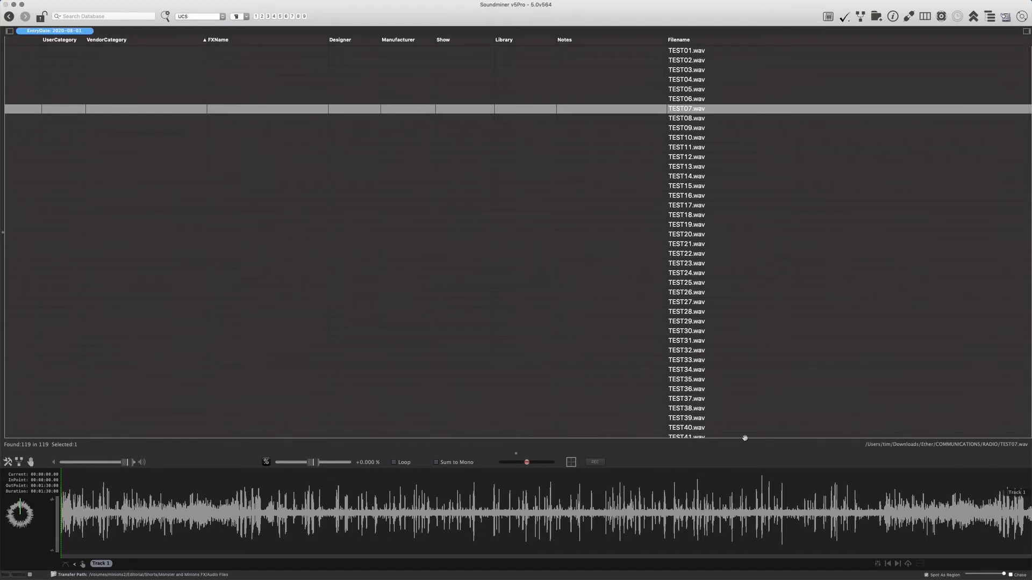
mouse_move(597, 119)
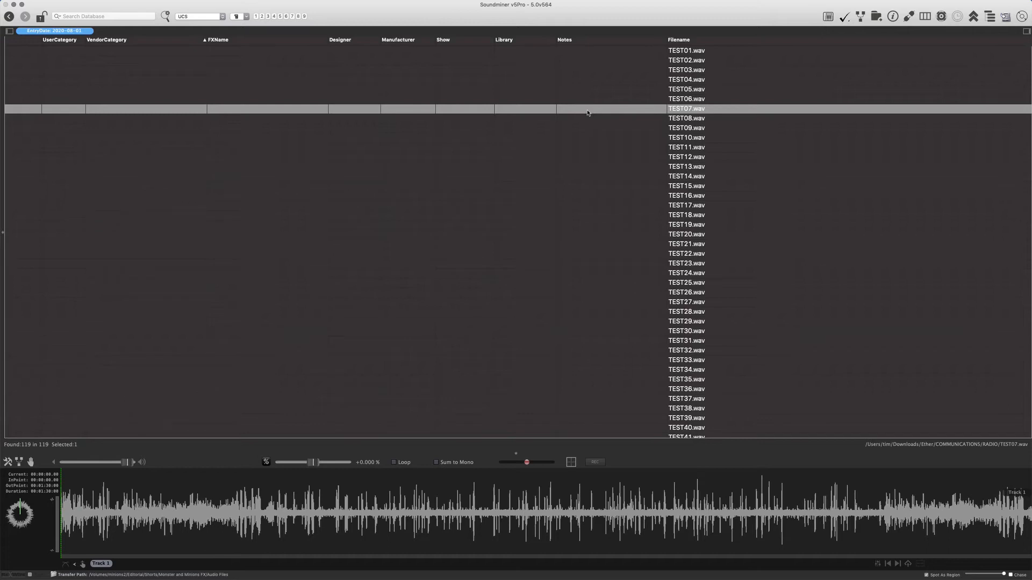
mouse_move(616, 108)
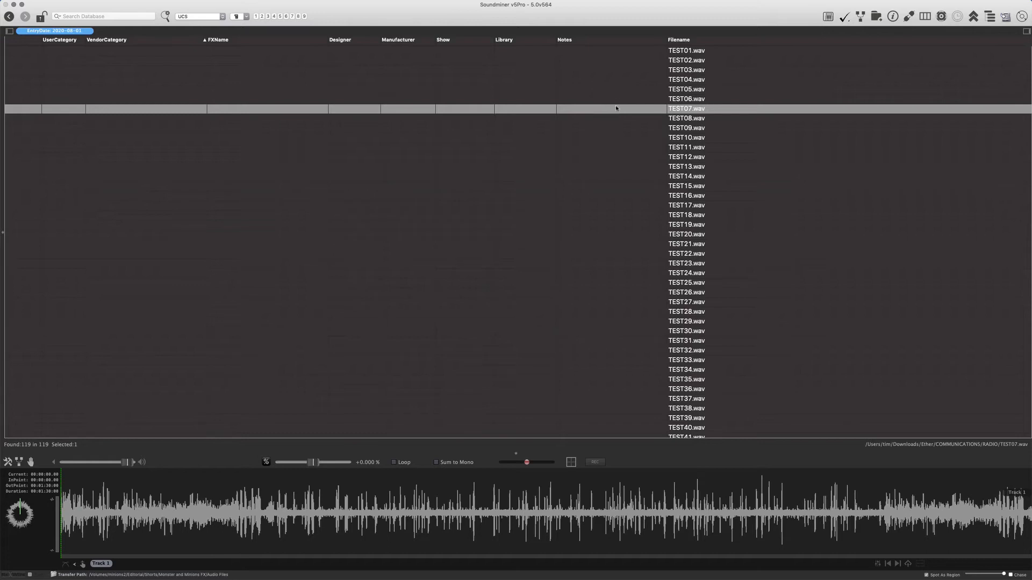
- Open the Database menu with all 119 TEST records selected
left_click(127, 5)
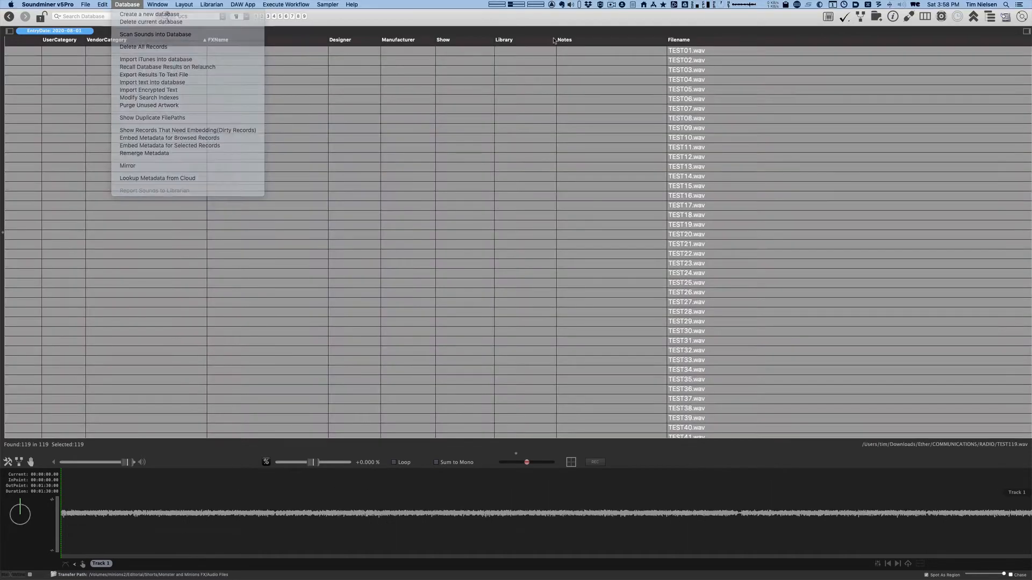
mouse_move(154, 74)
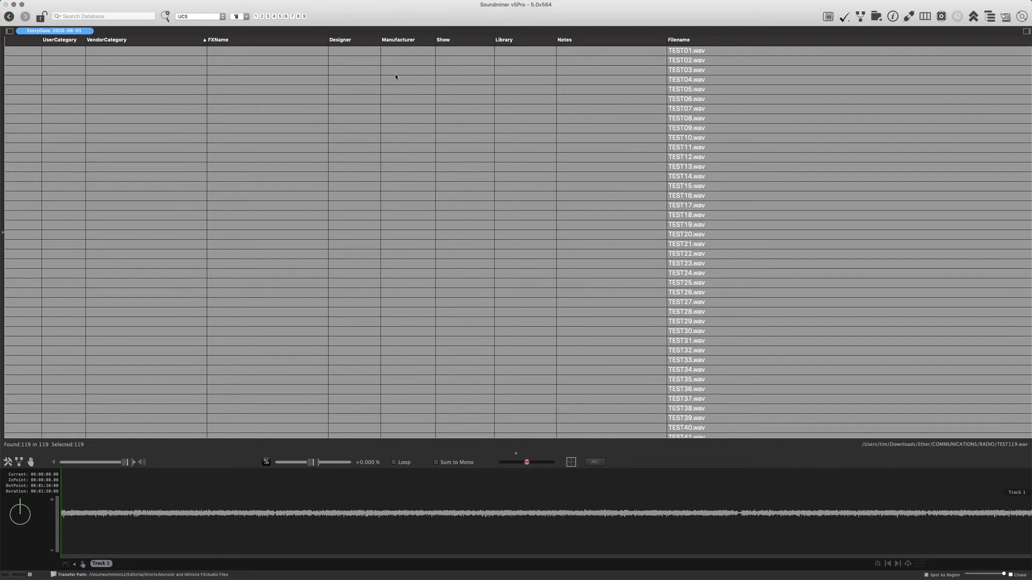
mouse_move(412, 124)
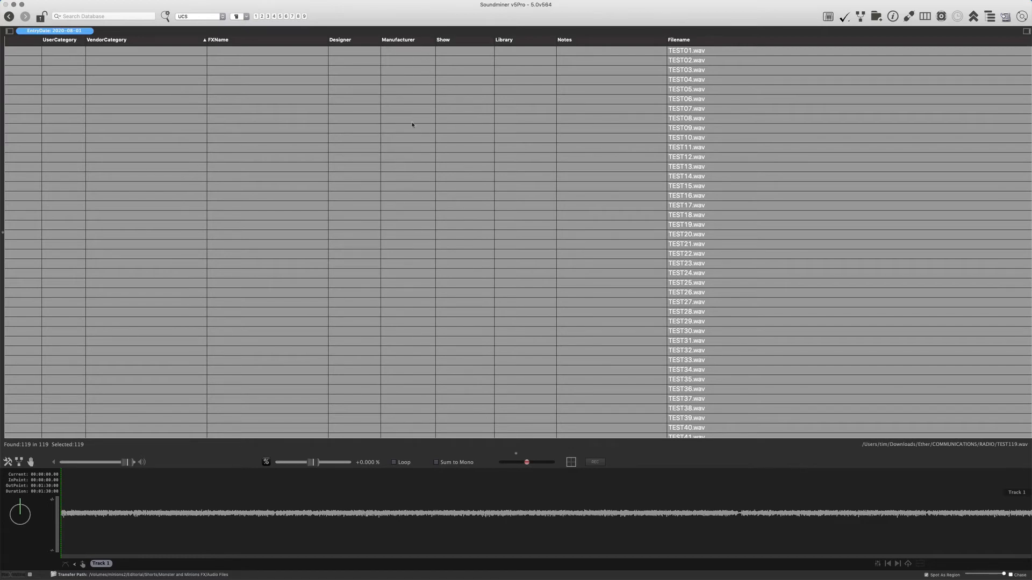
left_click(686, 157)
type("1")
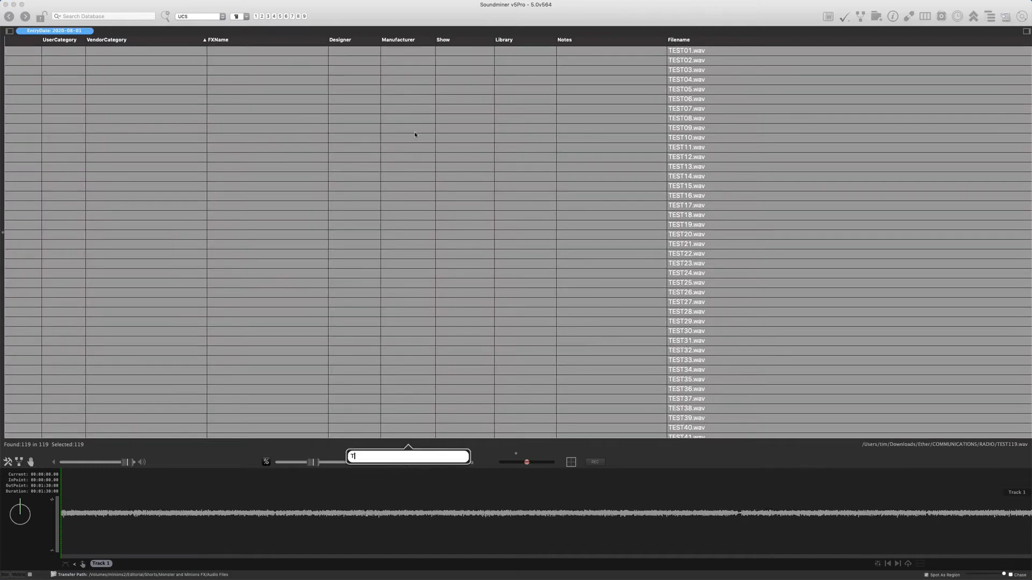
key("Backspace")
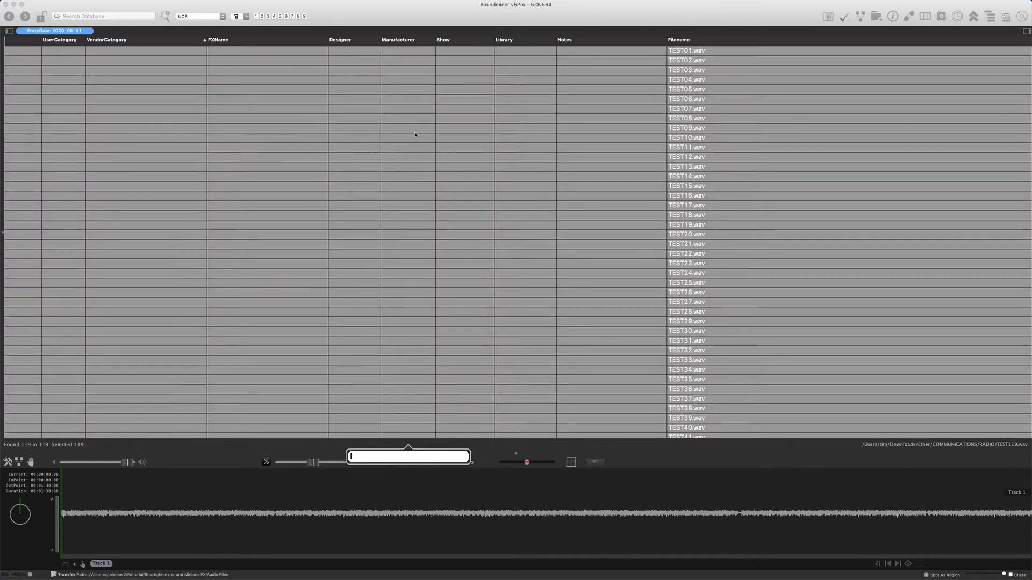
type("Tim Nielsen")
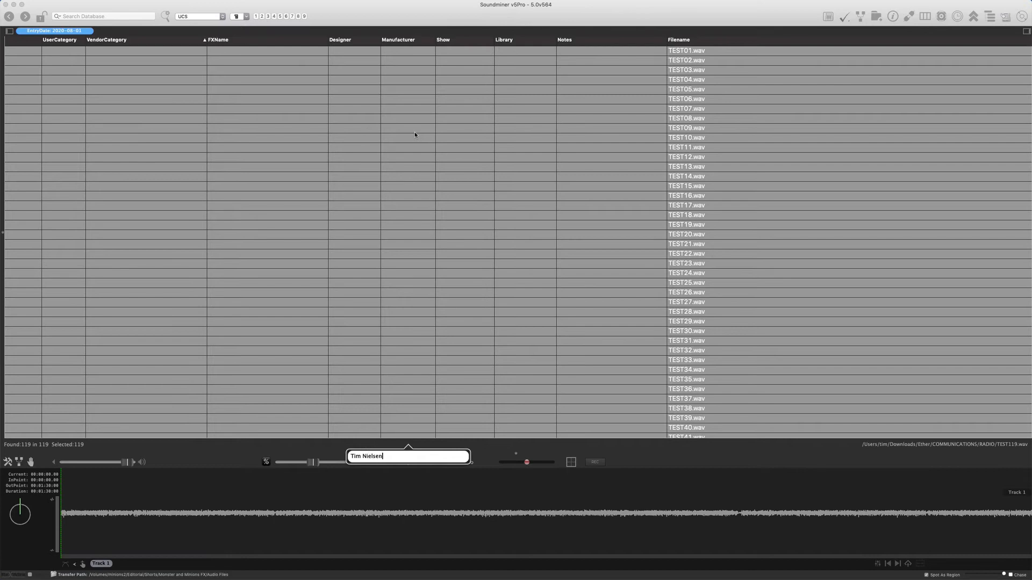
key("Return")
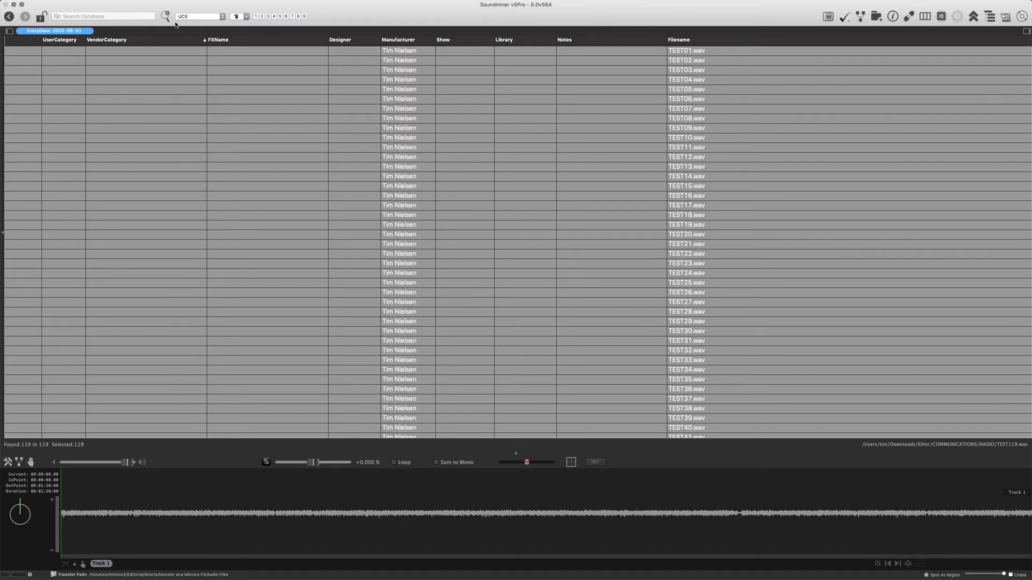
left_click(126, 5)
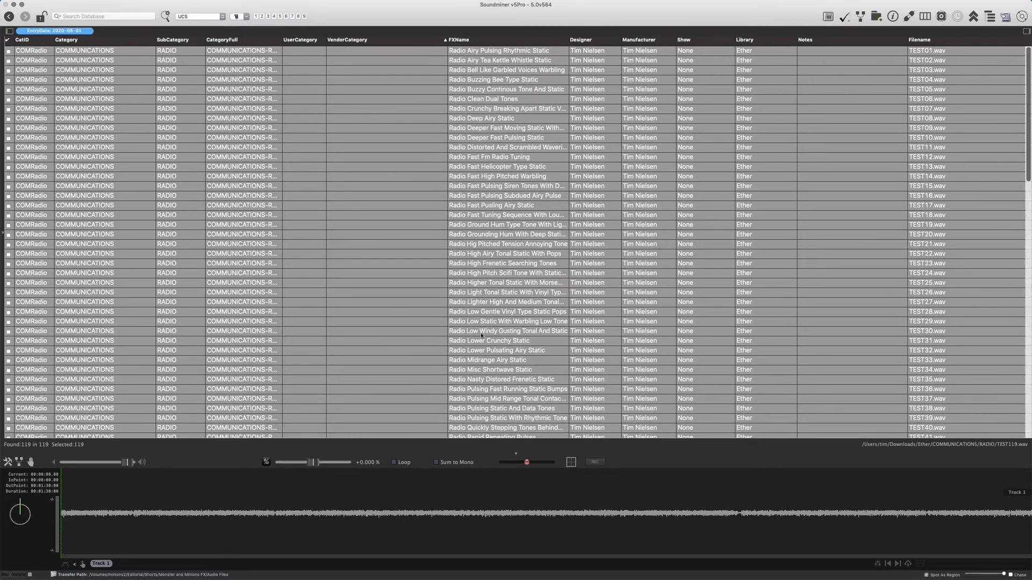
mouse_move(386, 272)
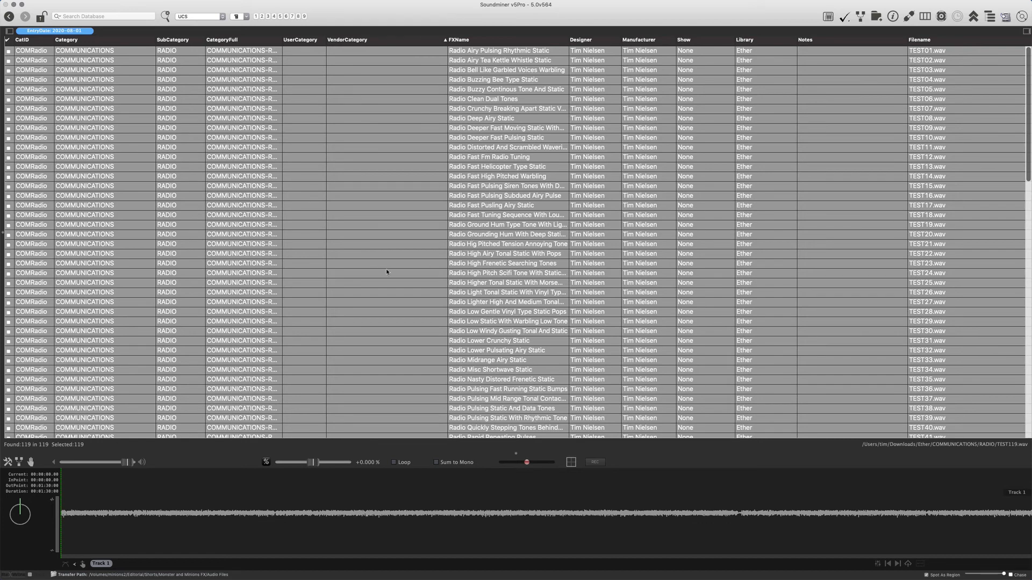
mouse_move(959, 23)
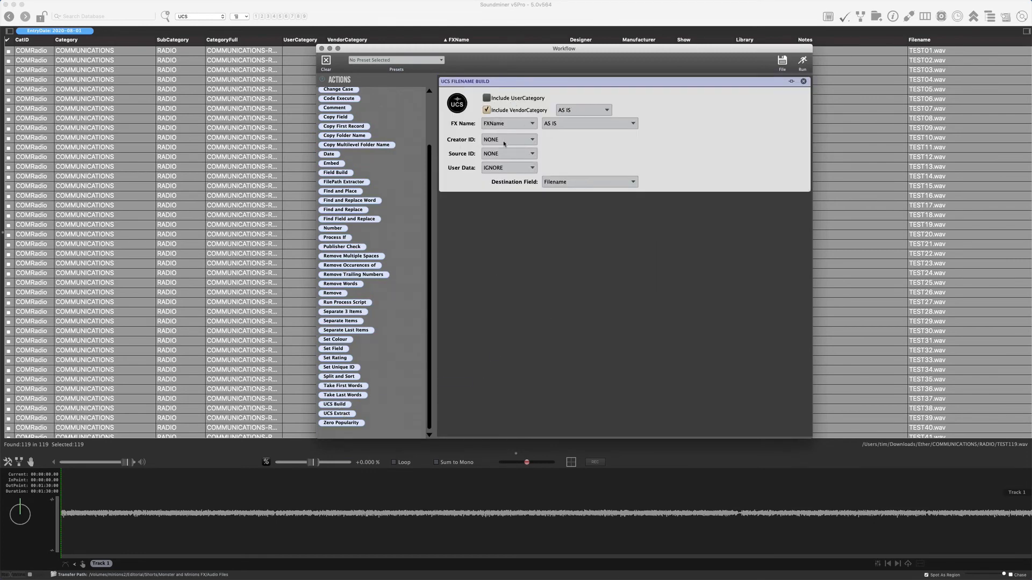
- Run UCS Filename Build with Designer as Creator ID and Library as Source ID
left_click(507, 138)
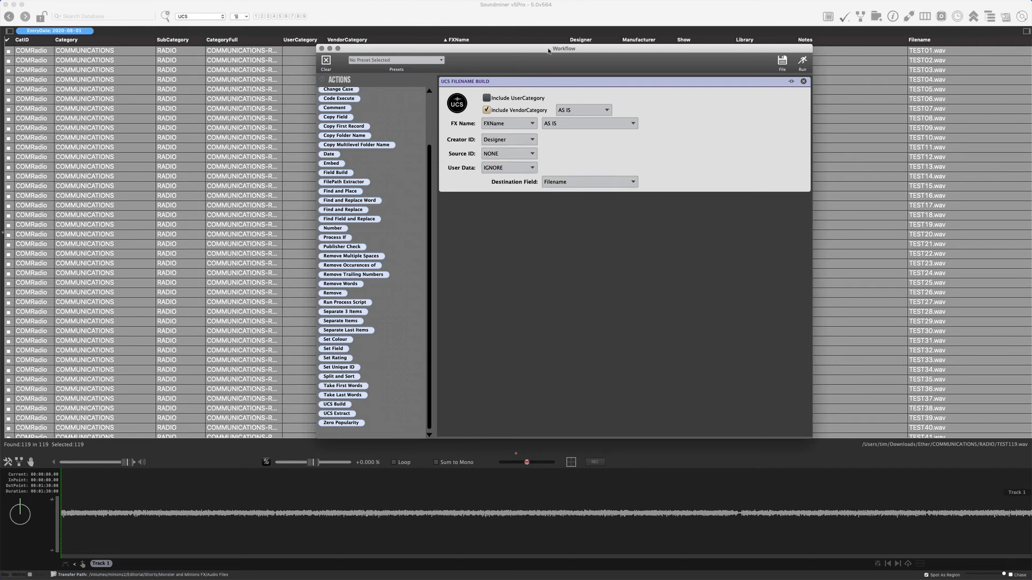
left_click(493, 270)
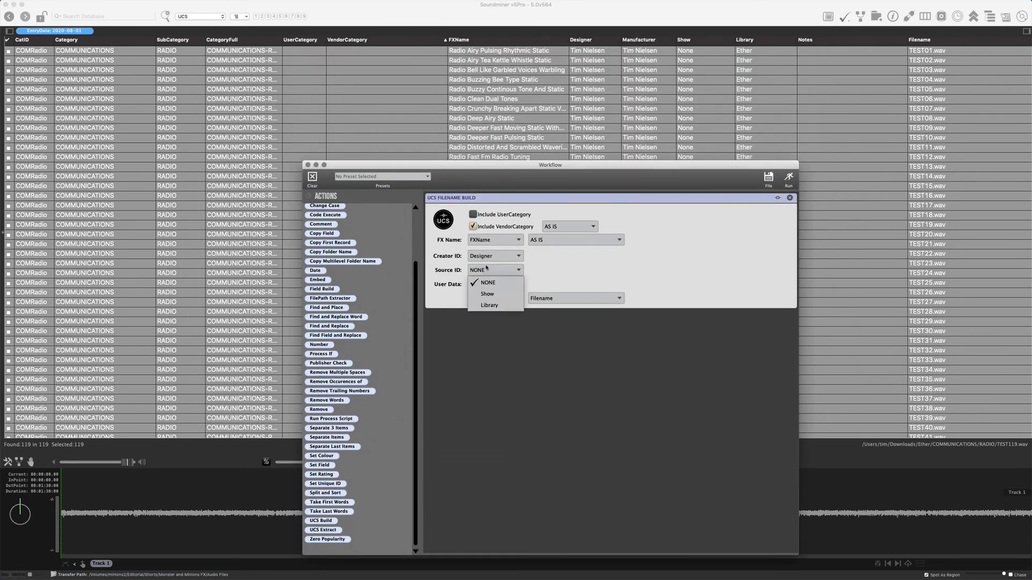
left_click(489, 305)
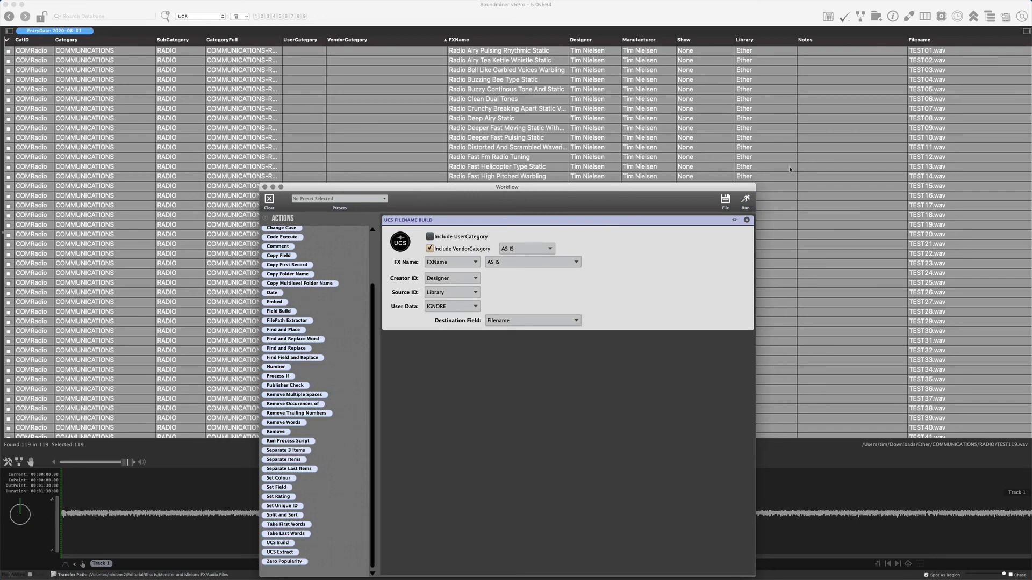
left_click(745, 200)
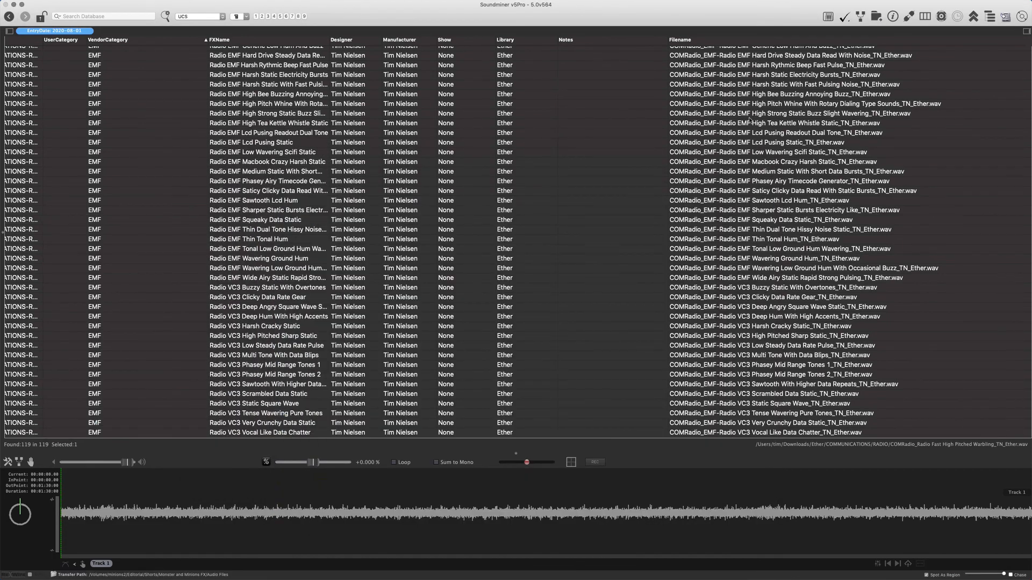
mouse_move(748, 120)
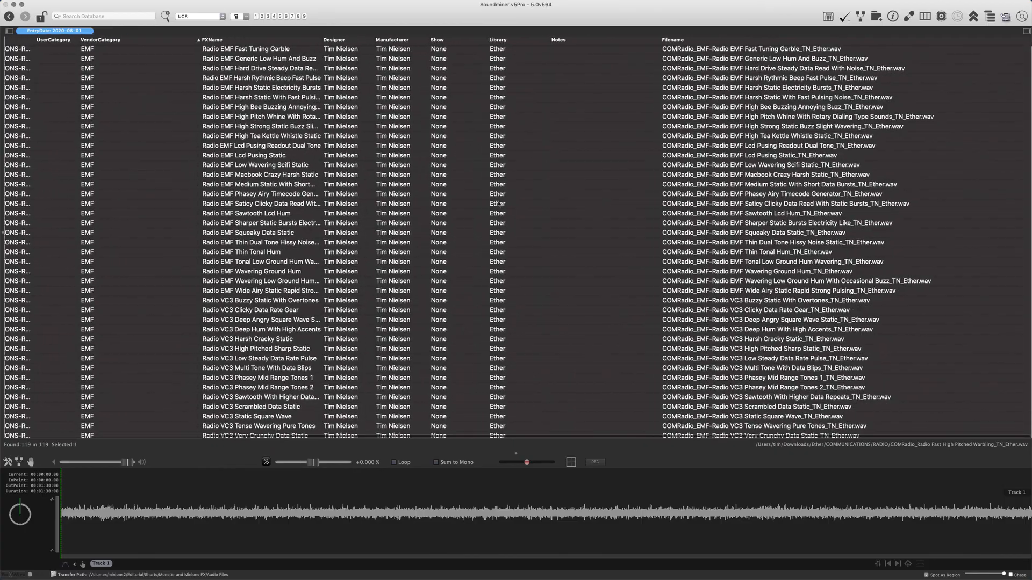
scroll("down", 3)
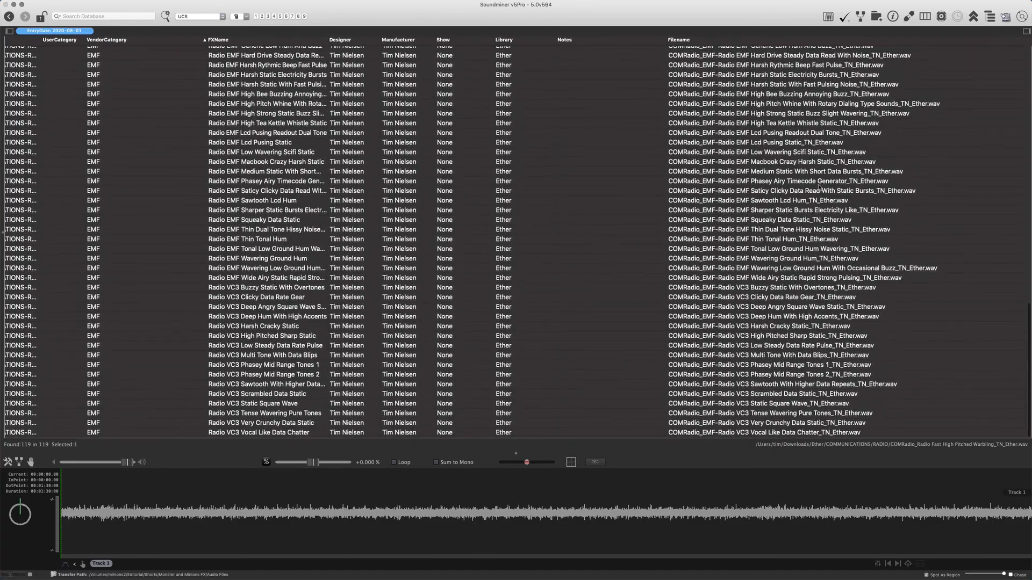